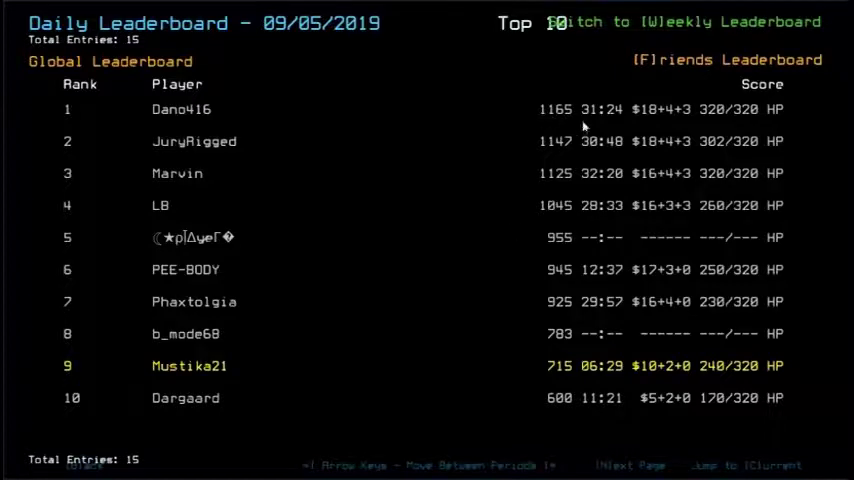
mouse_move(628, 400)
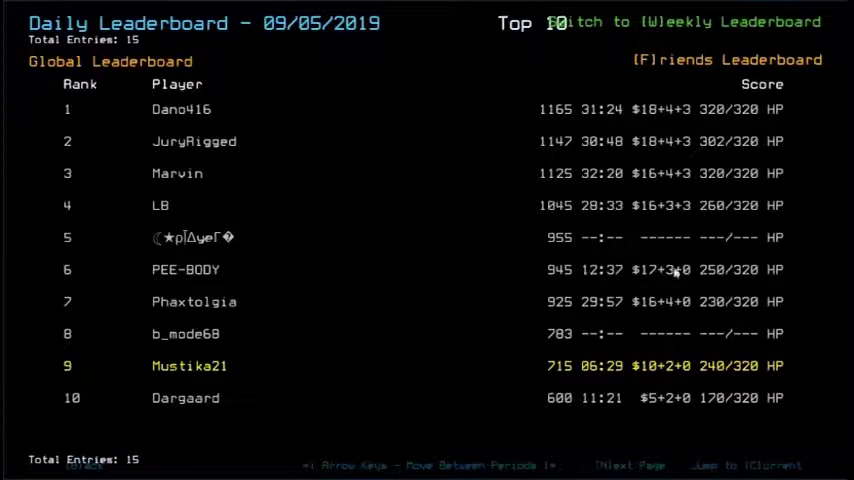
mouse_move(728, 286)
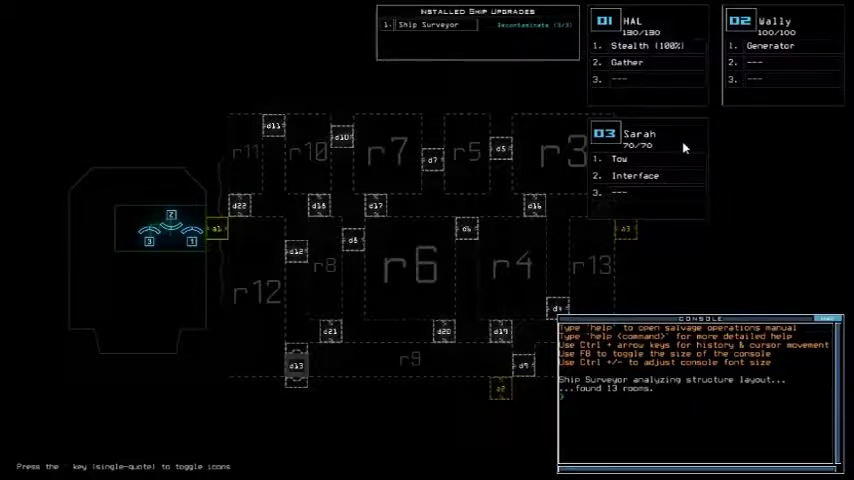
- Pause the run once the Ship Surveyor has mapped the derelict's 13 rooms
key(Escape)
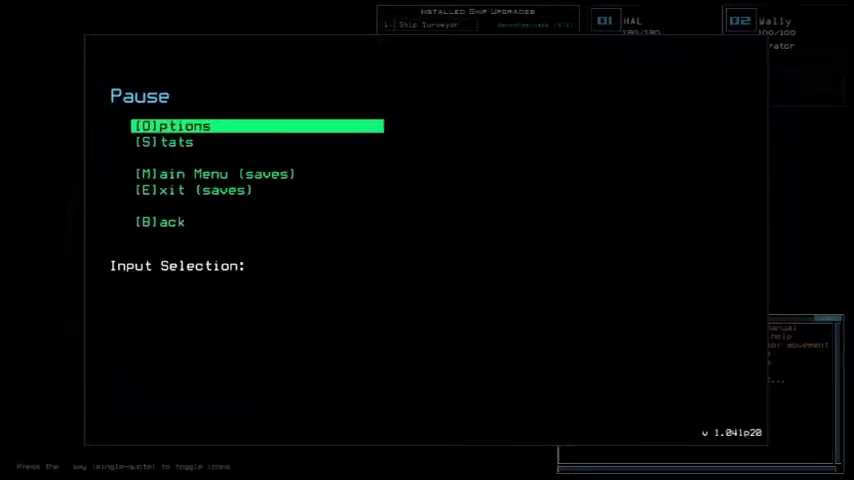
key(b)
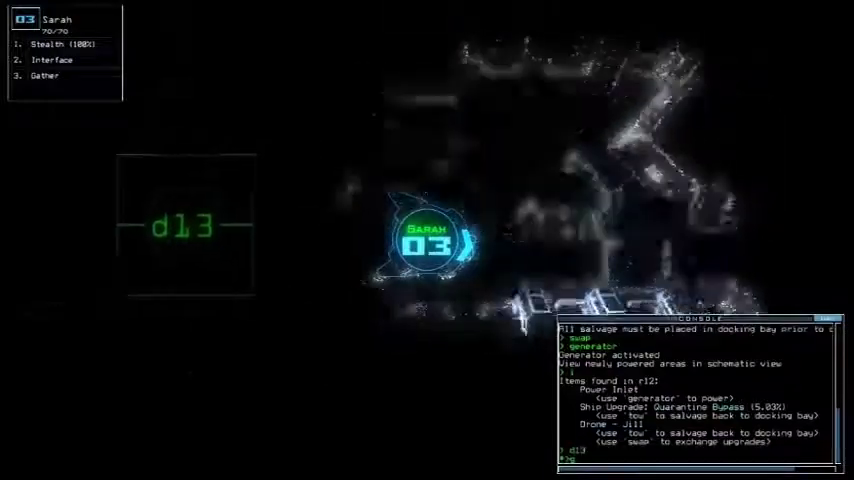
text(g)
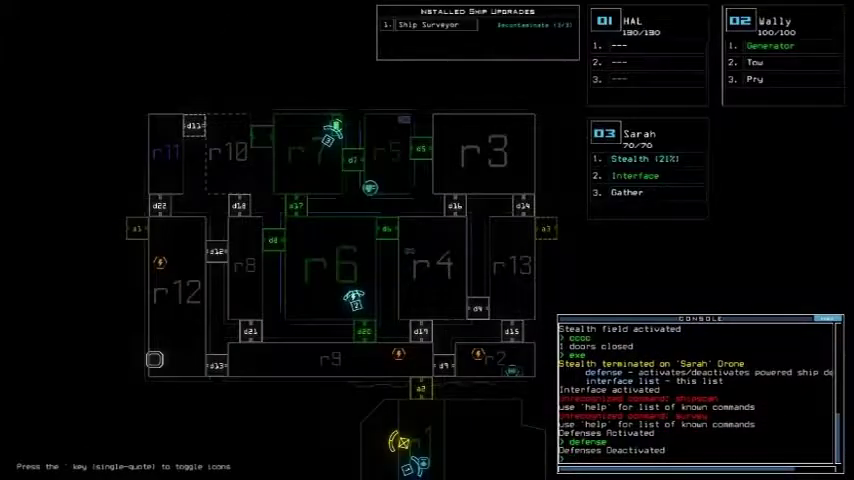
- Begin the console command 'flag r4 r1' after the defenses are switched off
text(flag r4 r1)
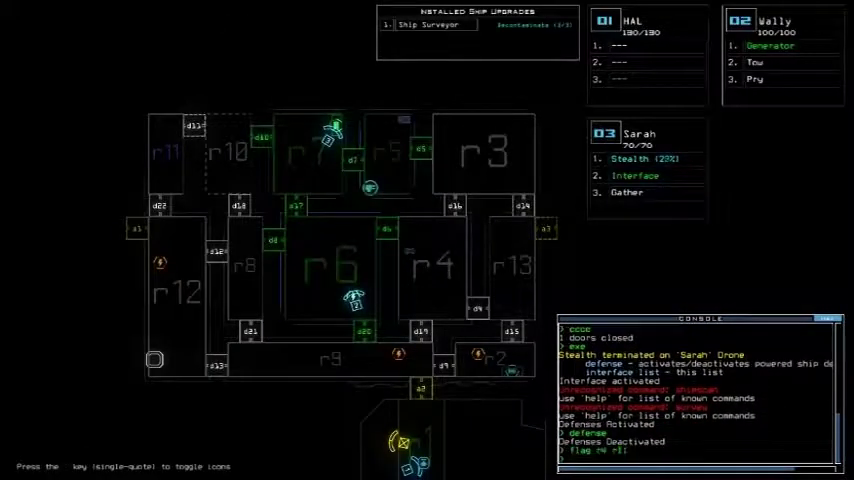